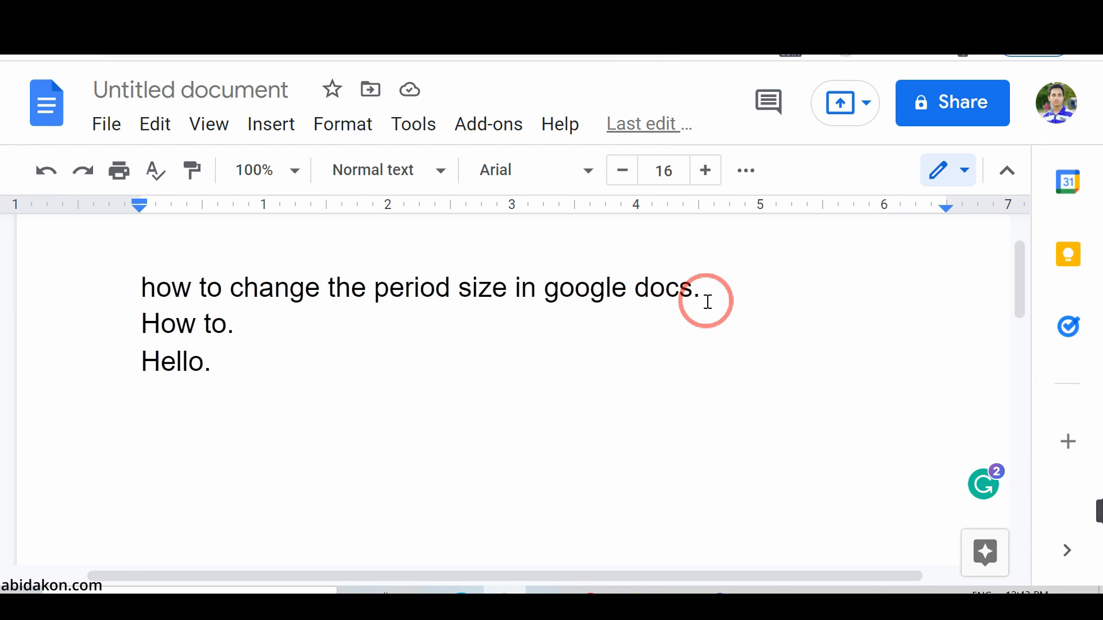
mouse_move(779, 298)
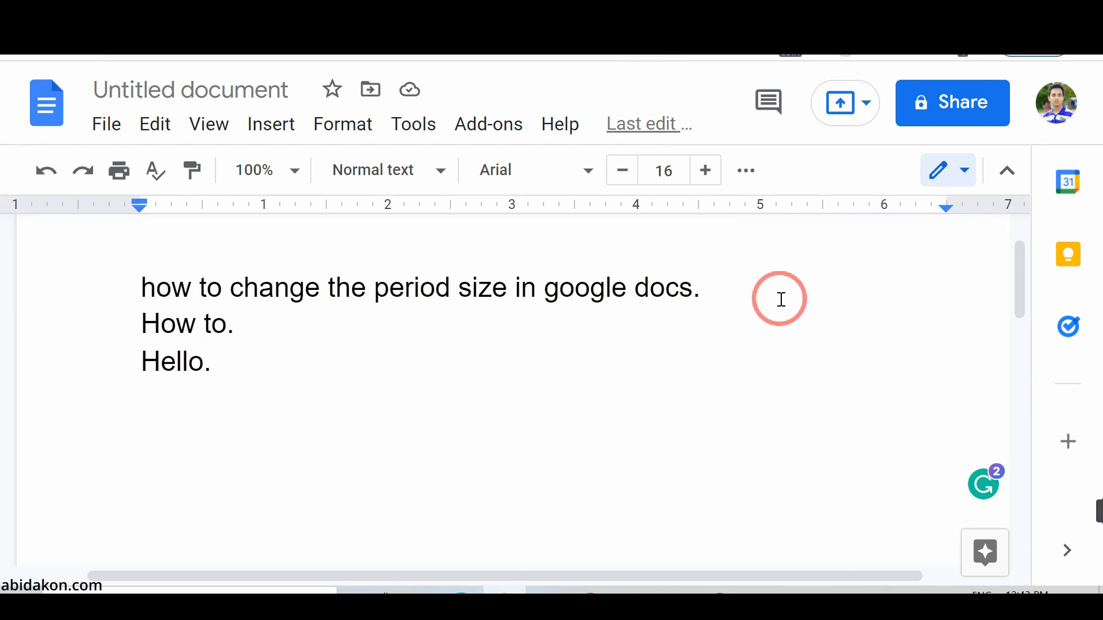
mouse_move(254, 386)
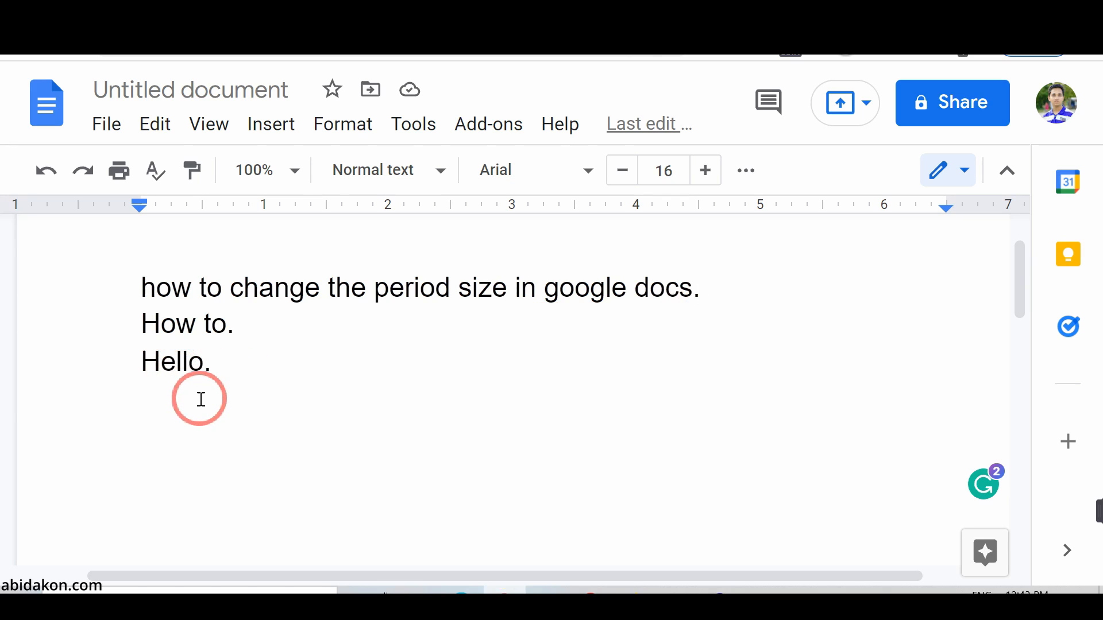
- Make the period after 'docs' on the first line font size 36
click(237, 324)
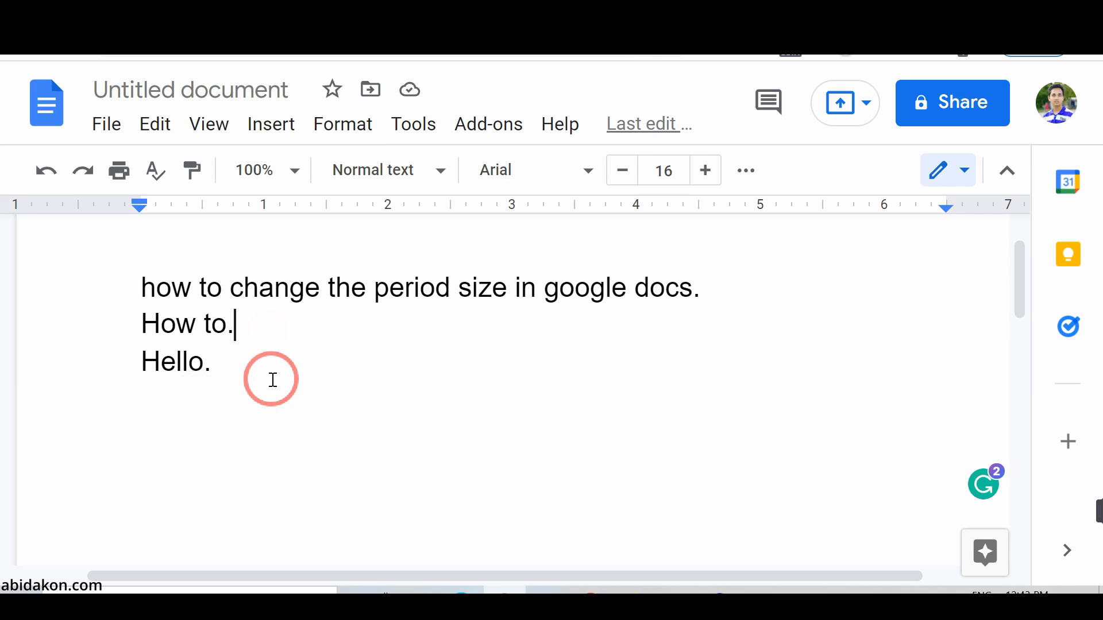
click(216, 361)
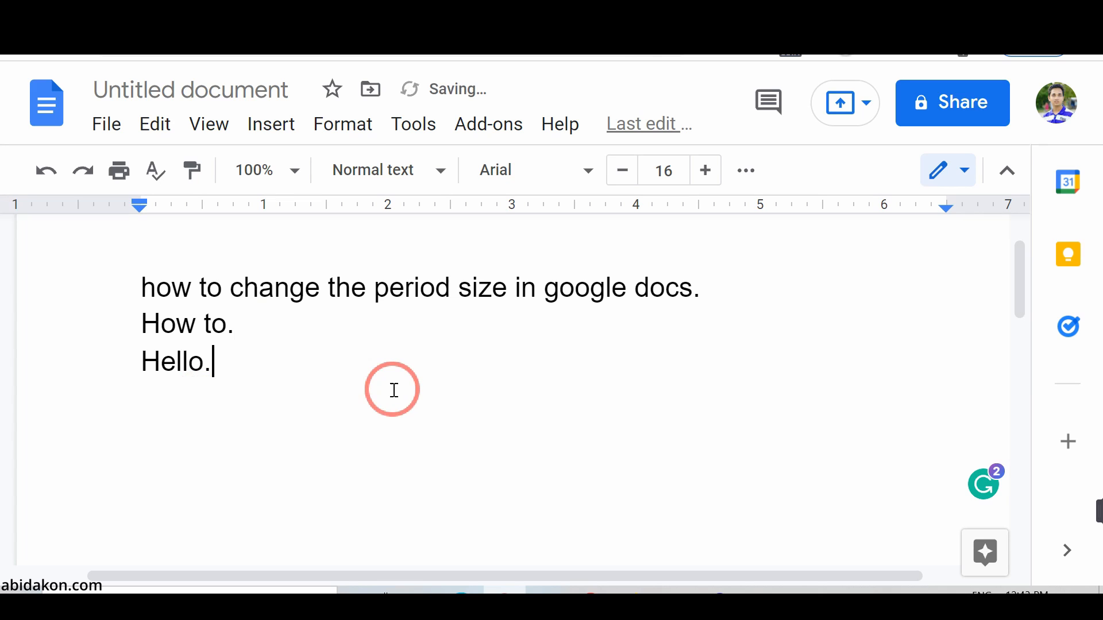
mouse_move(742, 300)
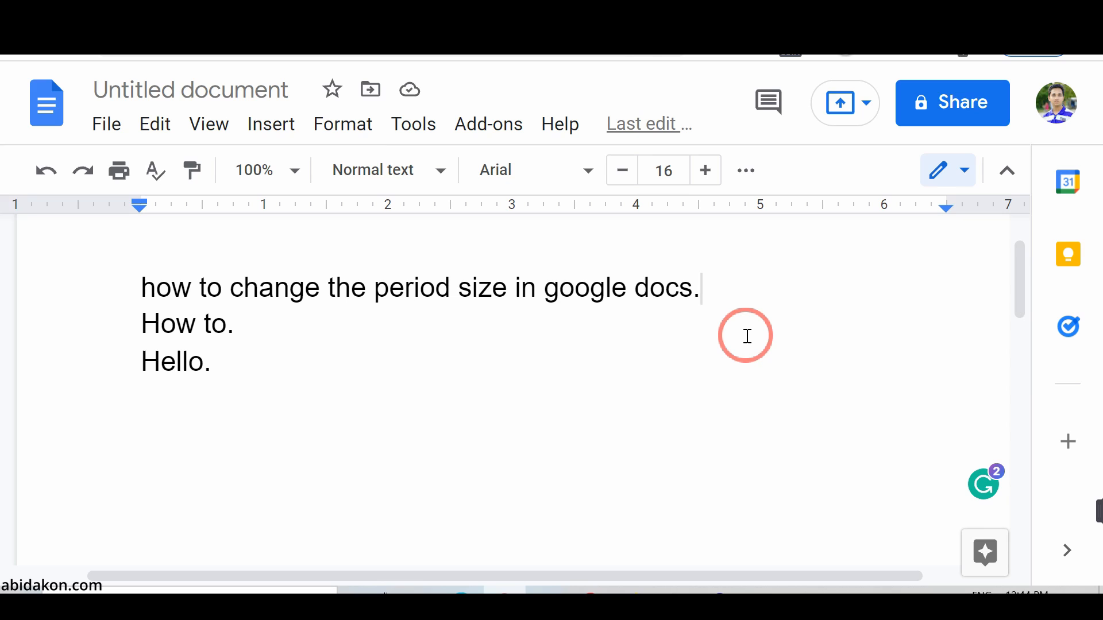
mouse_move(750, 283)
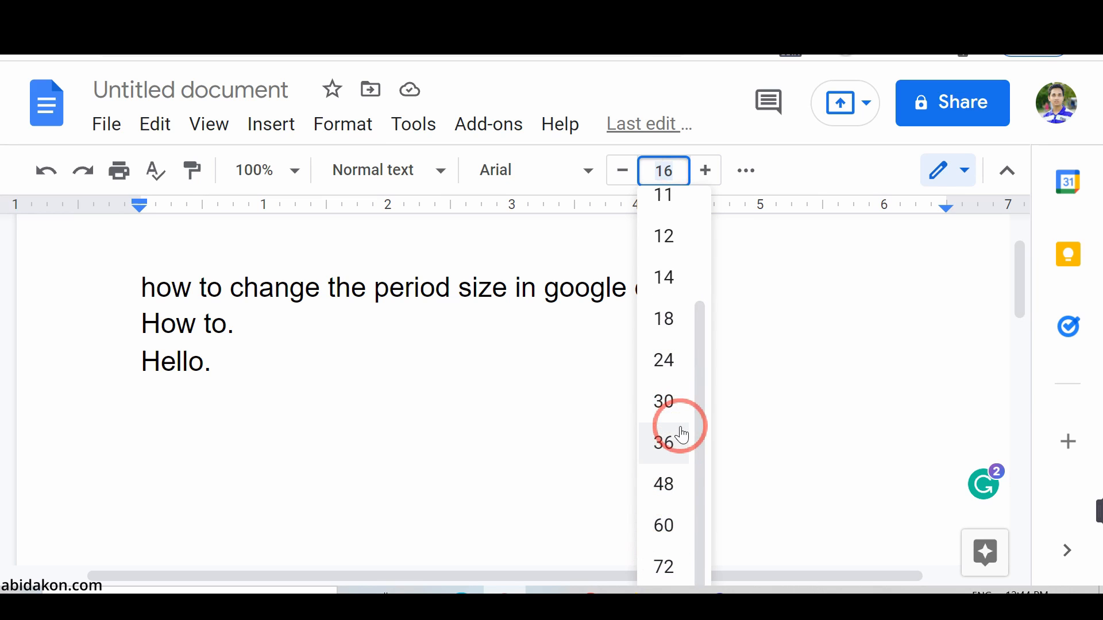
mouse_move(665, 507)
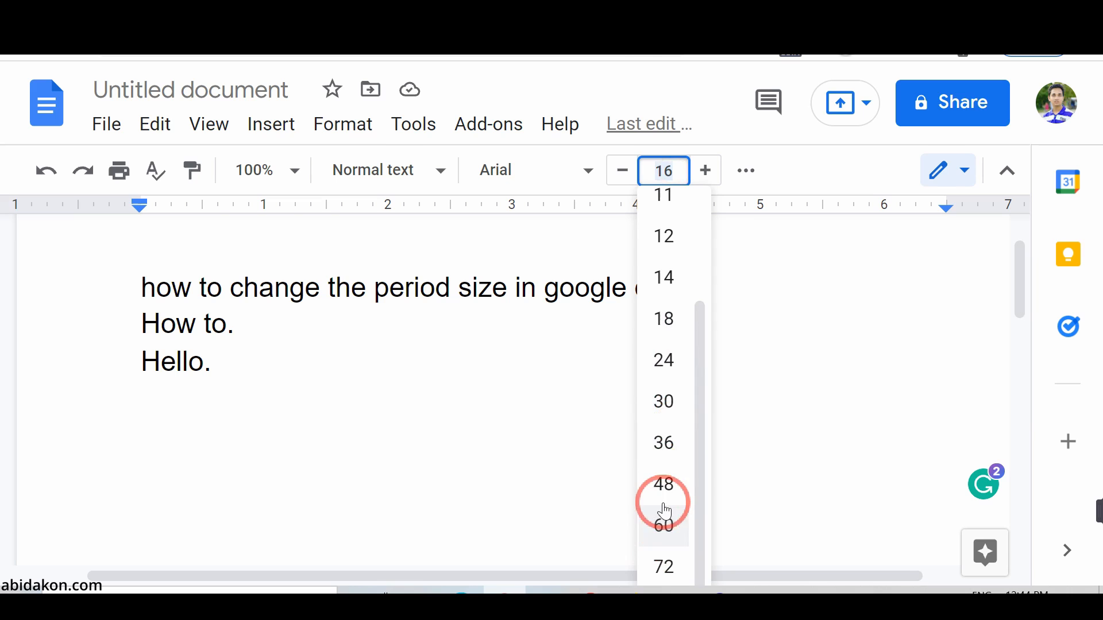
mouse_move(663, 442)
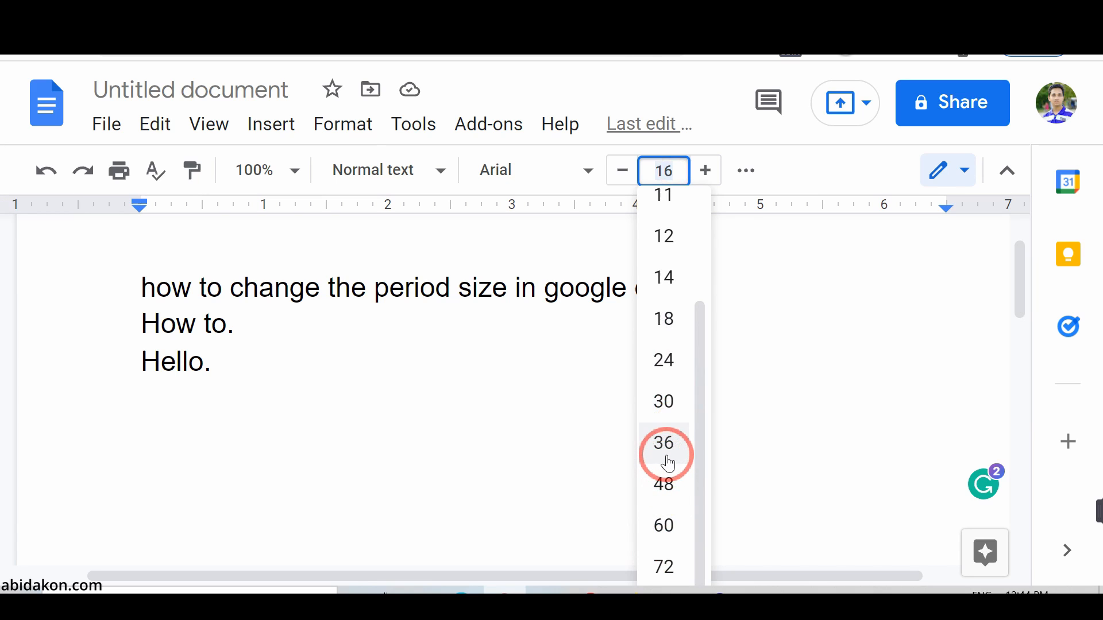
click(663, 442)
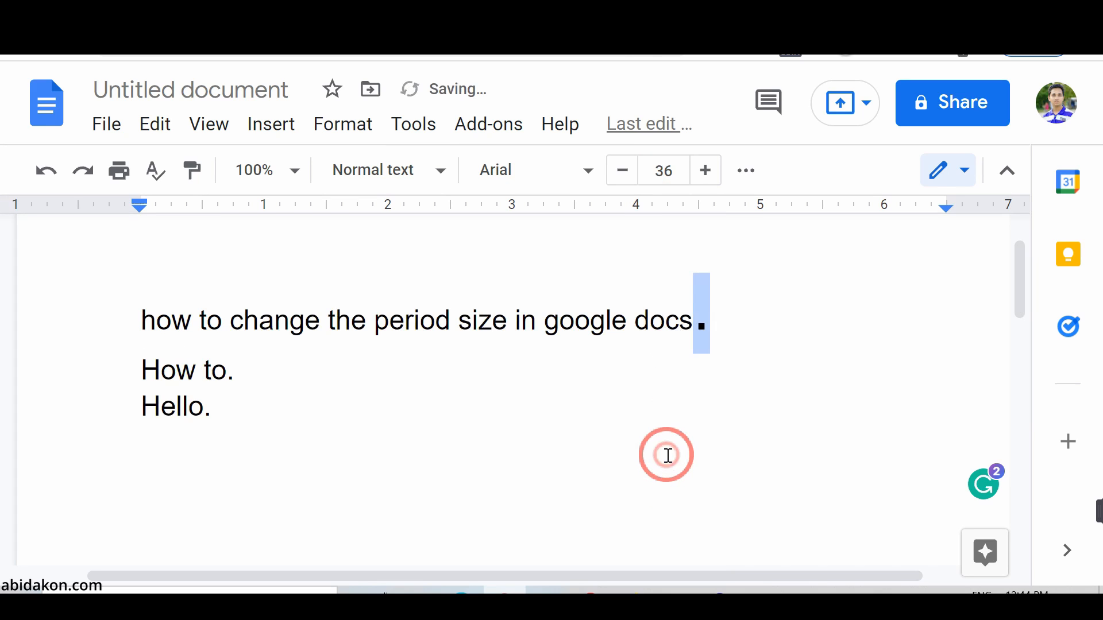
click(696, 325)
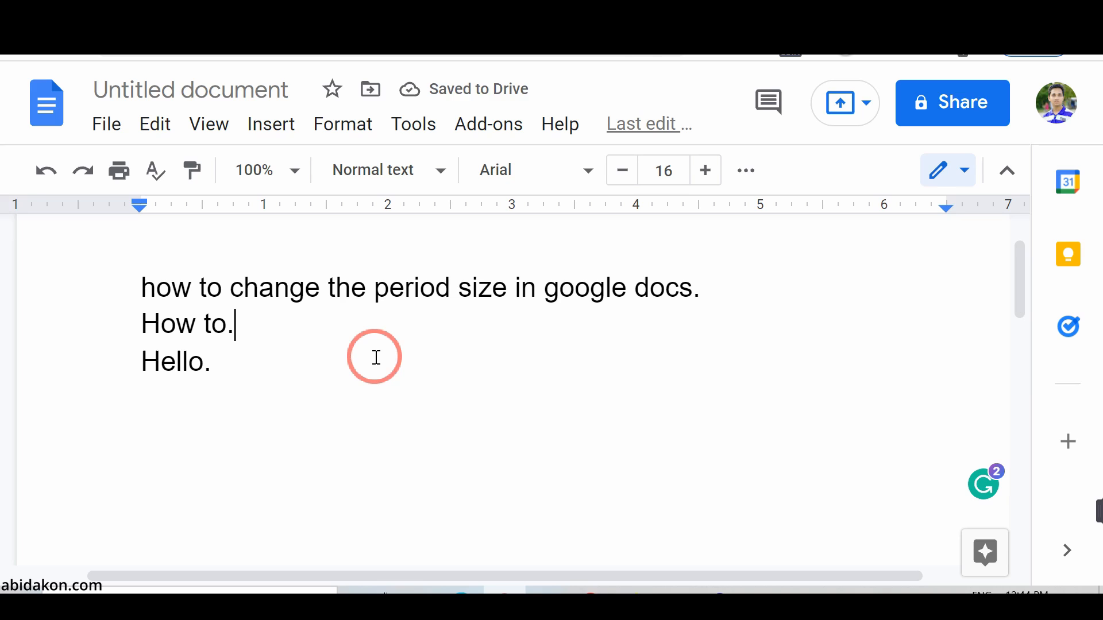
mouse_move(632, 321)
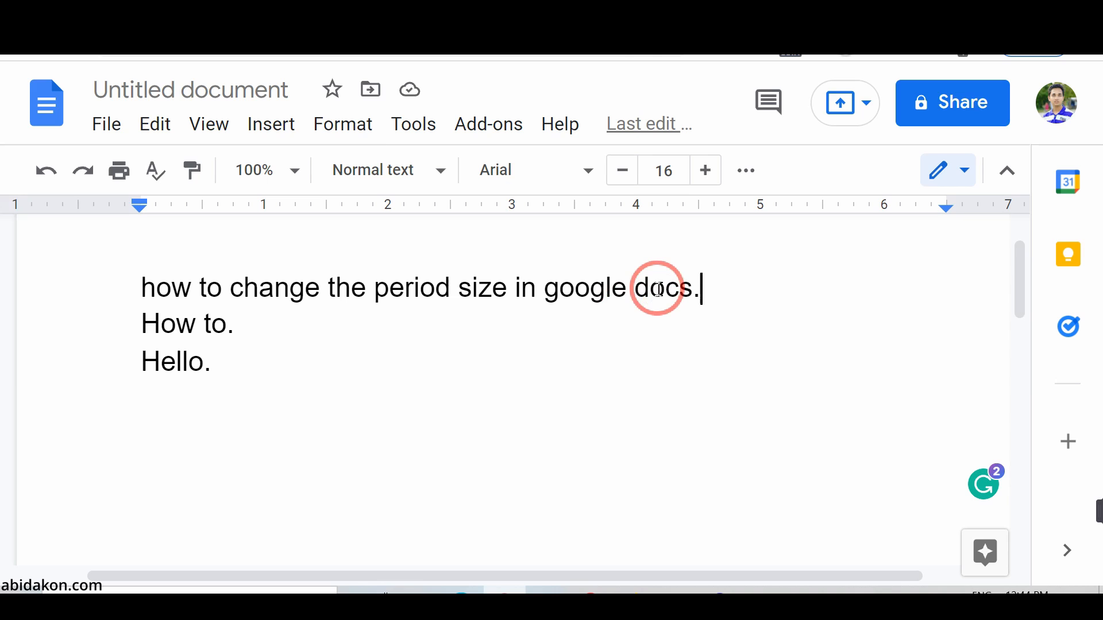
- Select the whole first line and change its font from Arial to Impact
triple_click(422, 287)
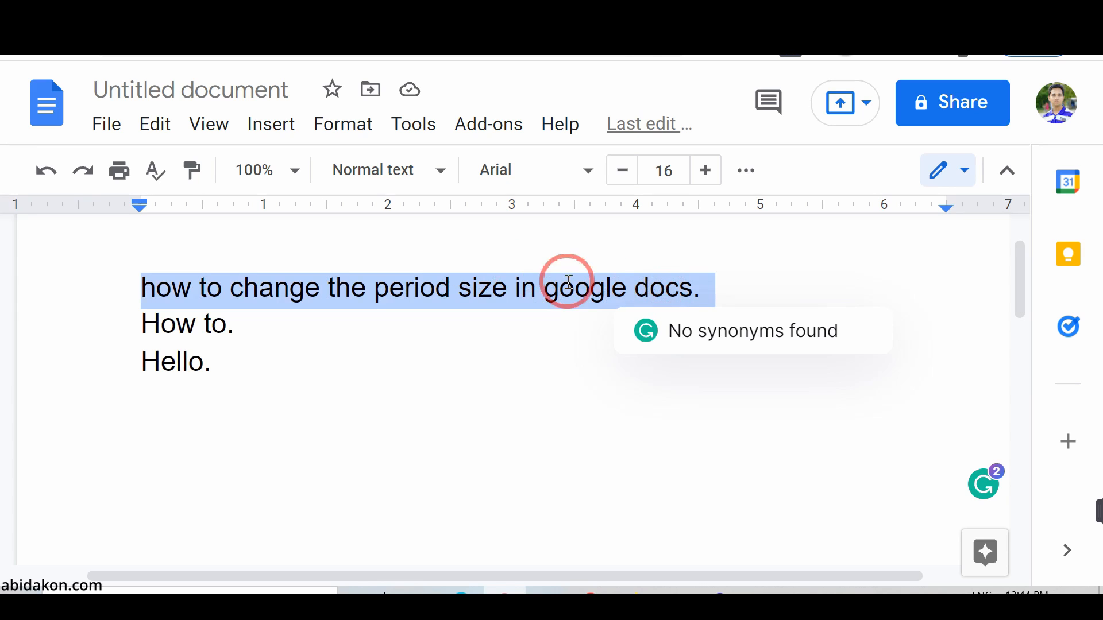
mouse_move(507, 319)
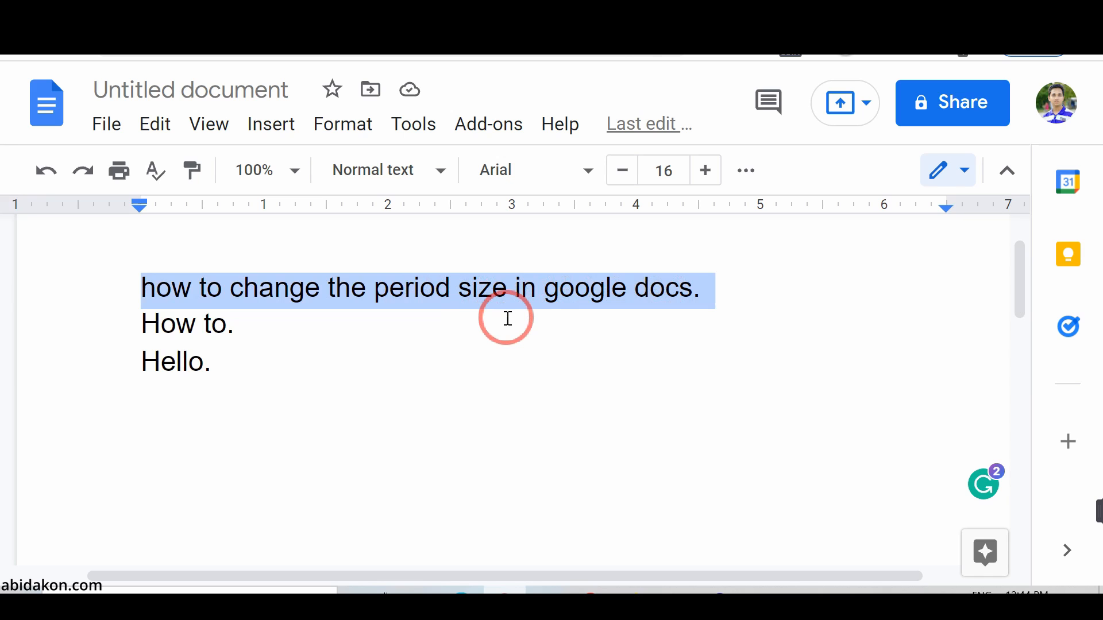
mouse_move(527, 172)
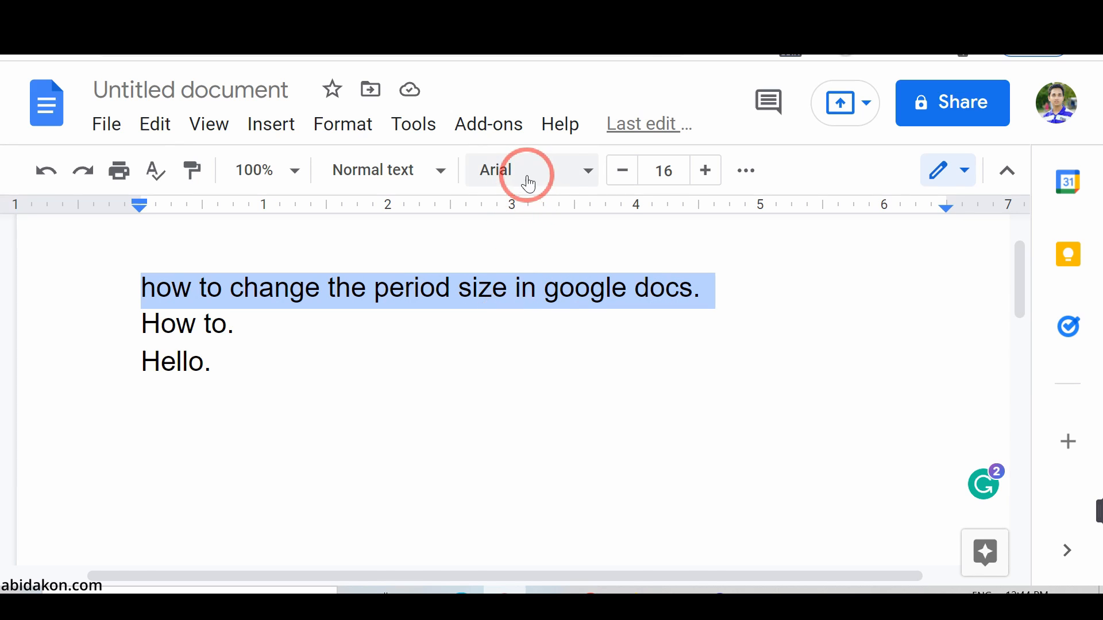
click(528, 170)
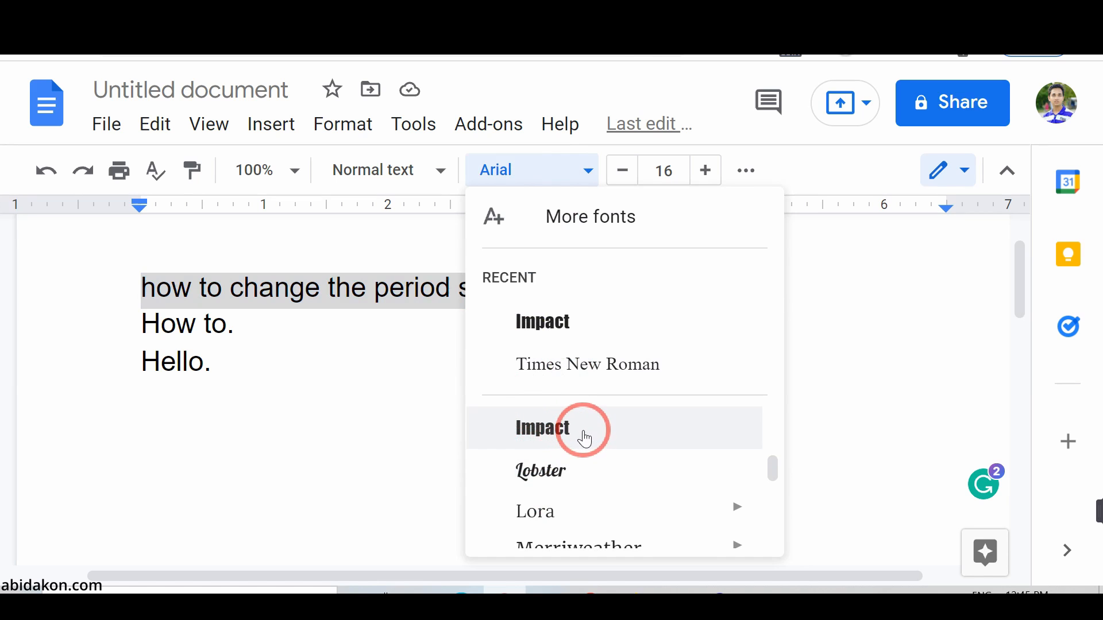
click(542, 429)
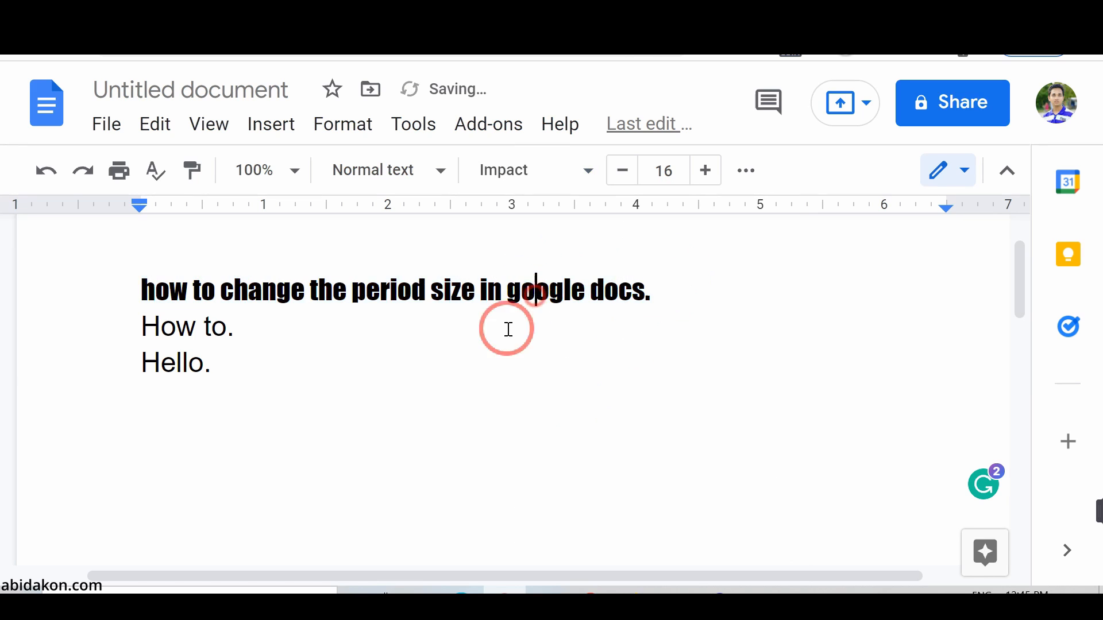
click(646, 291)
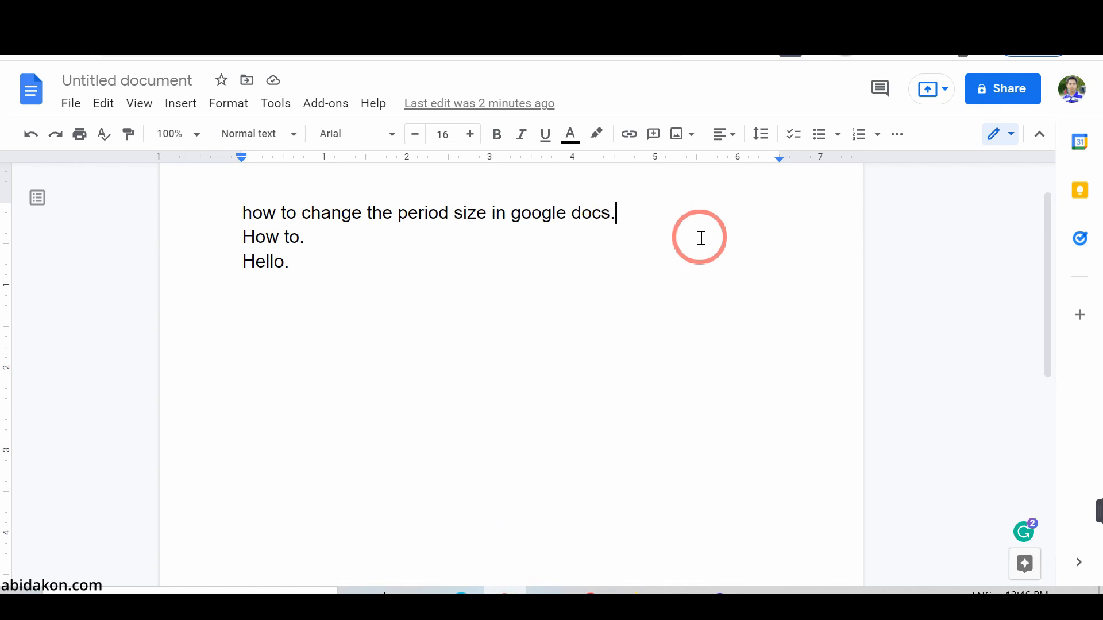
mouse_move(562, 261)
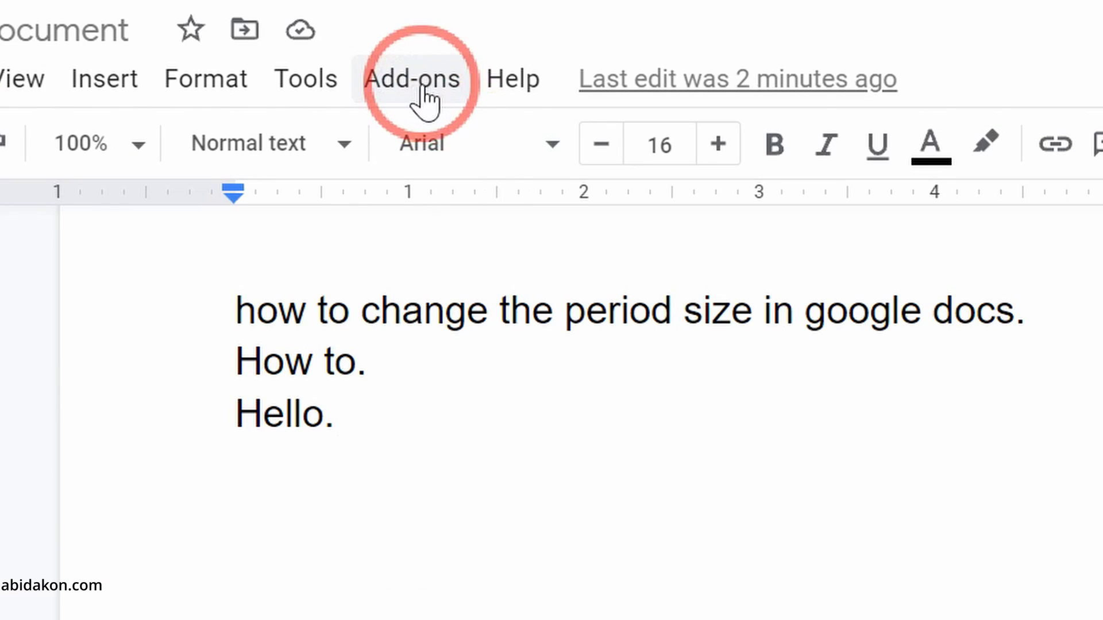
- Reach the Google Workspace Marketplace via Add-ons > Get add-ons
click(413, 78)
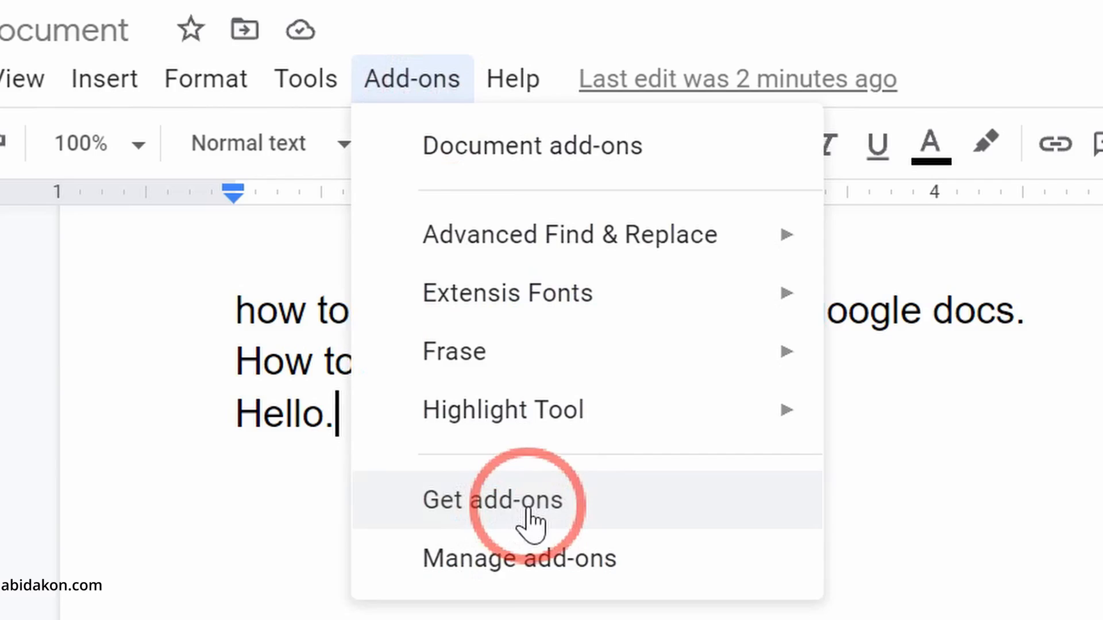
click(493, 500)
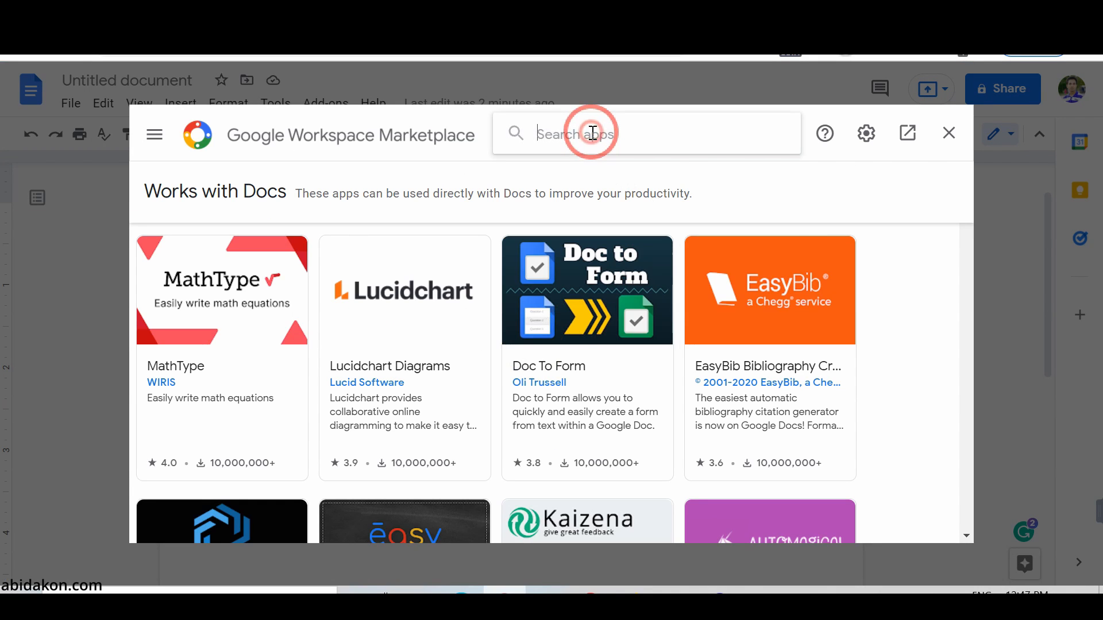
- Search 'advan' and view the installed Advanced Find & Replace add-on's details page
text(adva)
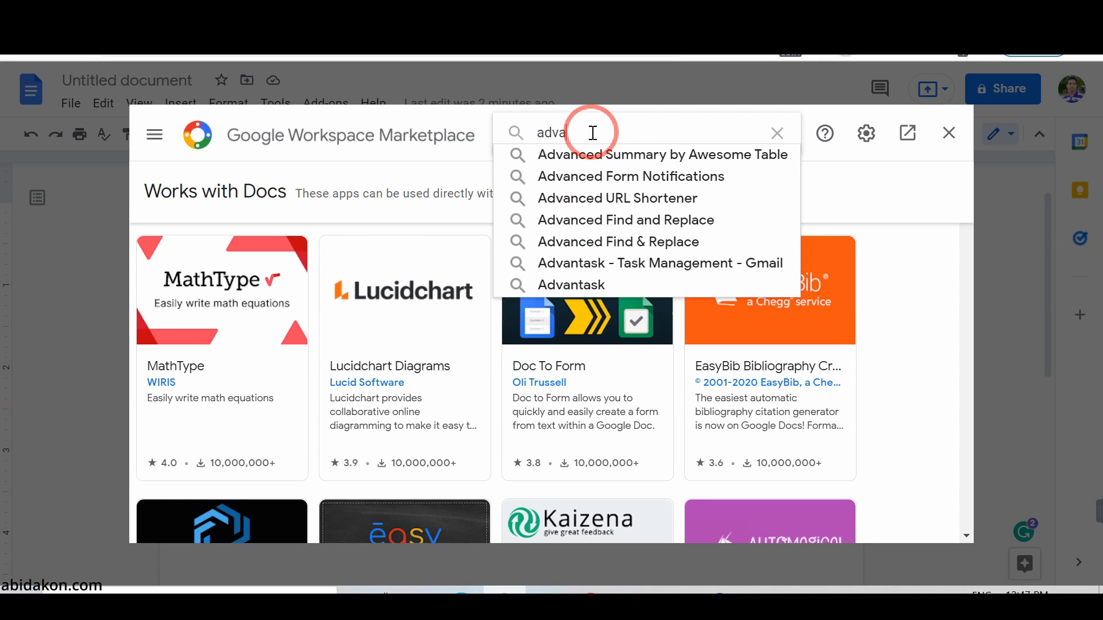
text(n)
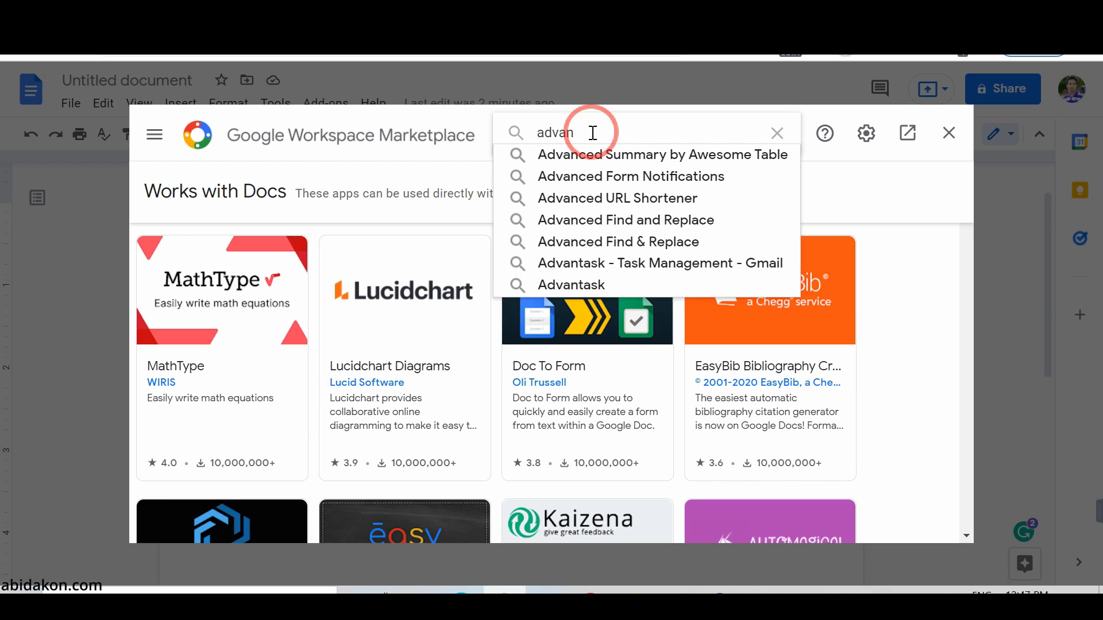
mouse_move(588, 242)
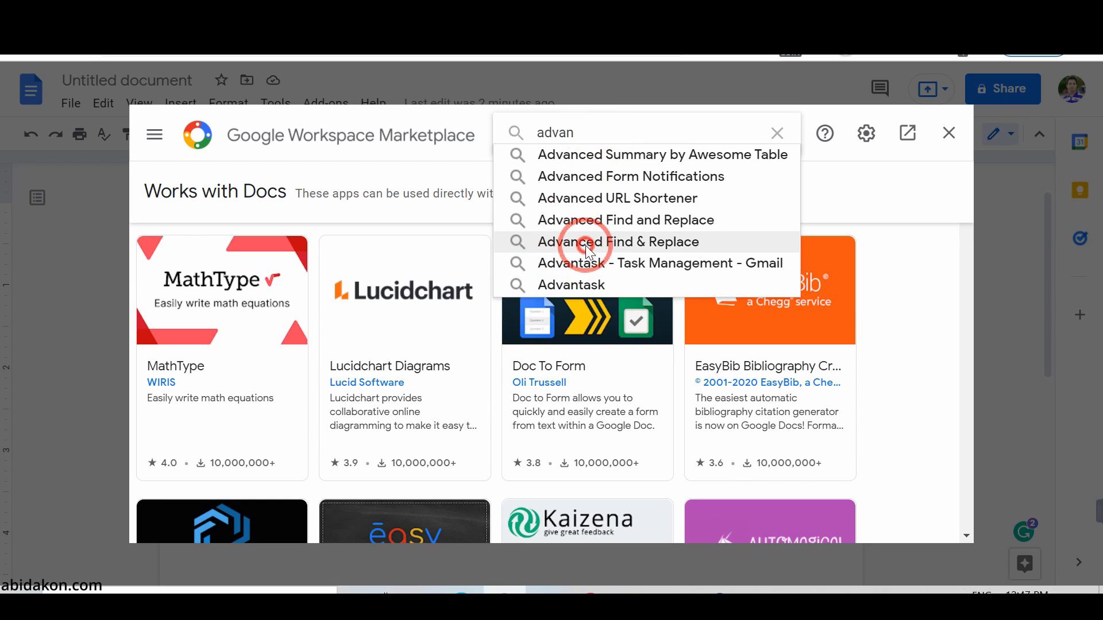
click(619, 242)
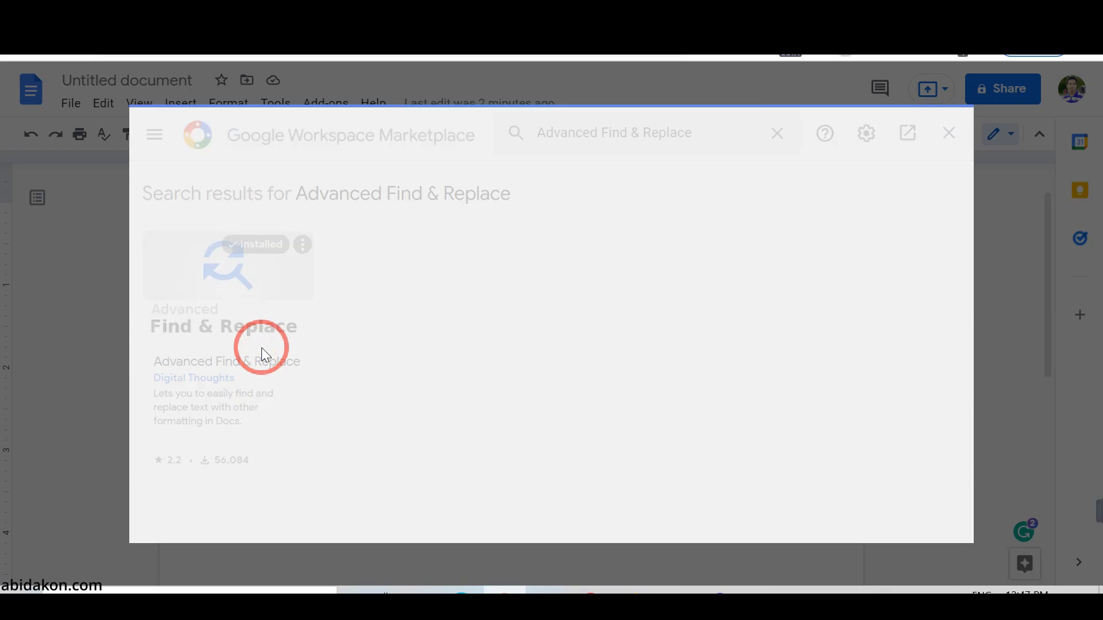
click(228, 331)
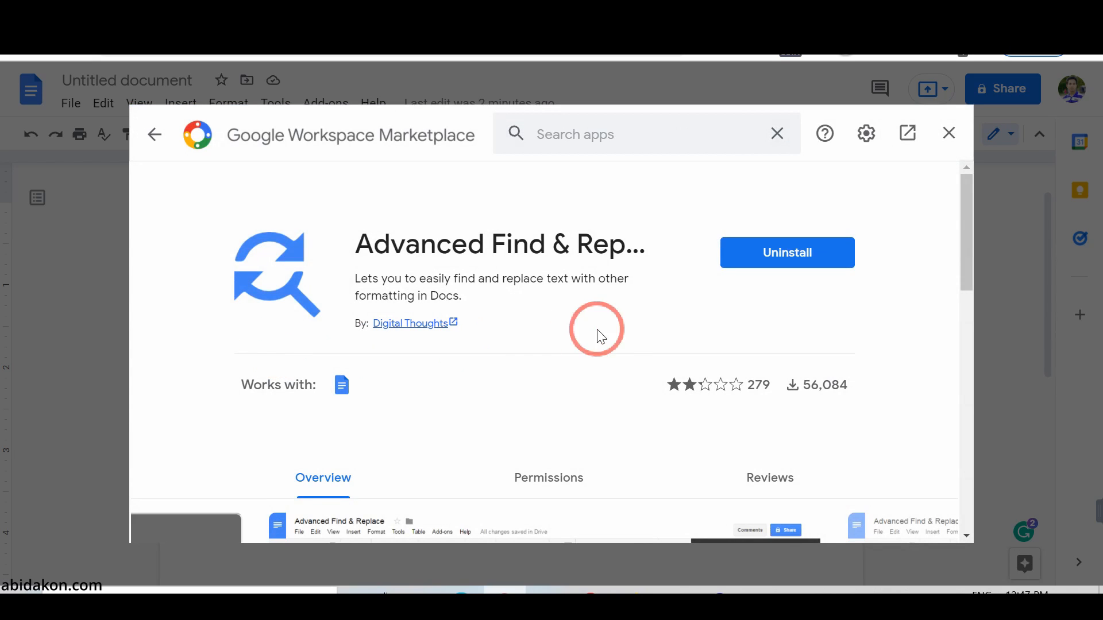
mouse_move(703, 352)
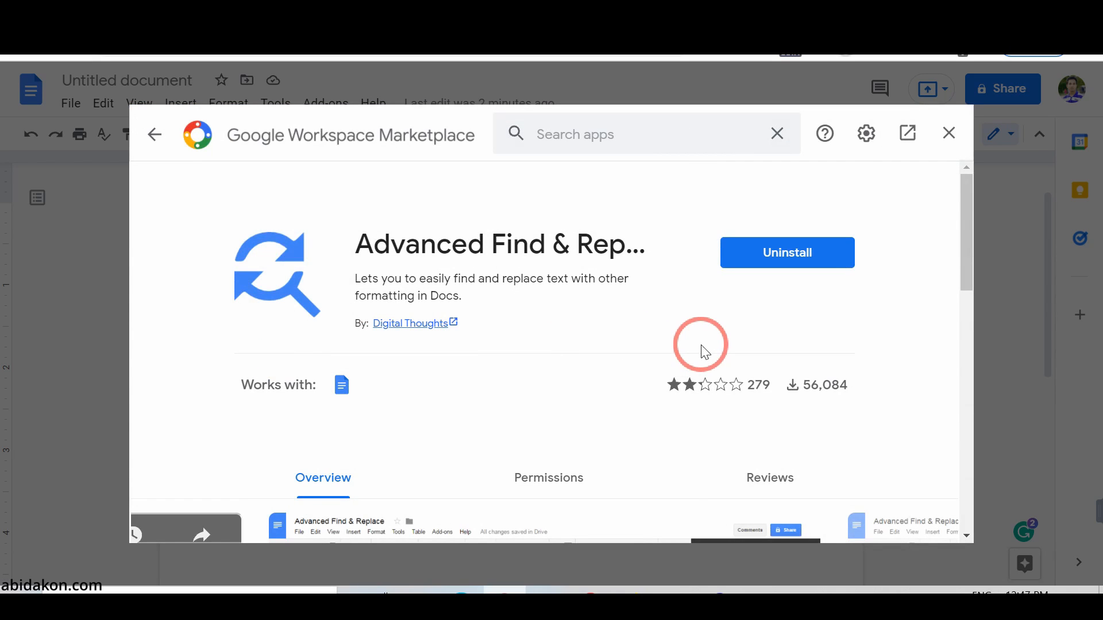
scroll(down, 3)
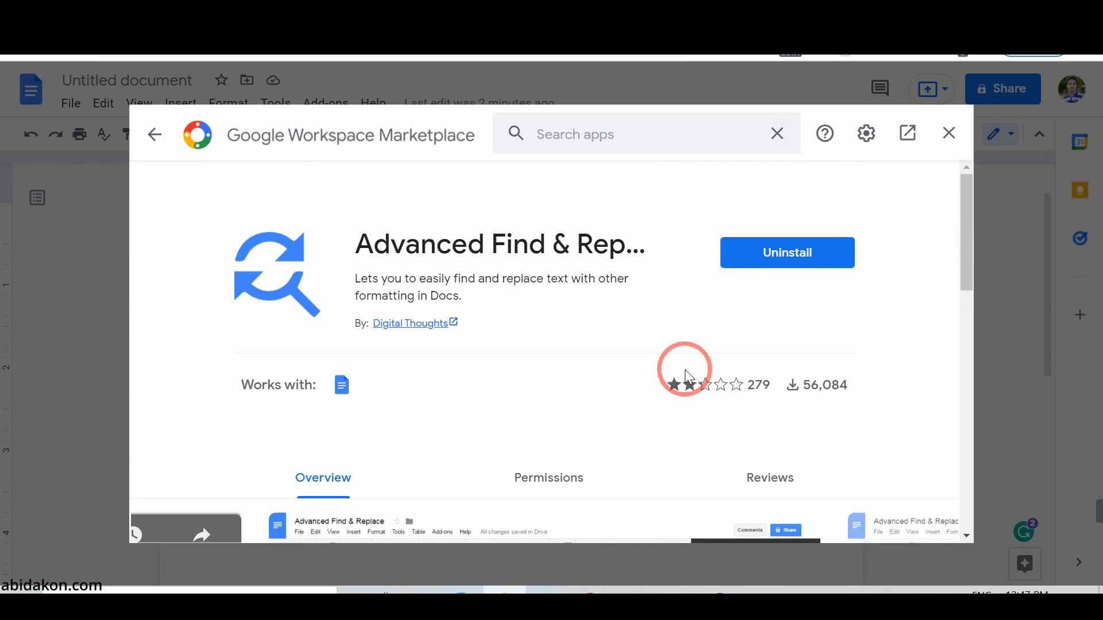
mouse_move(894, 360)
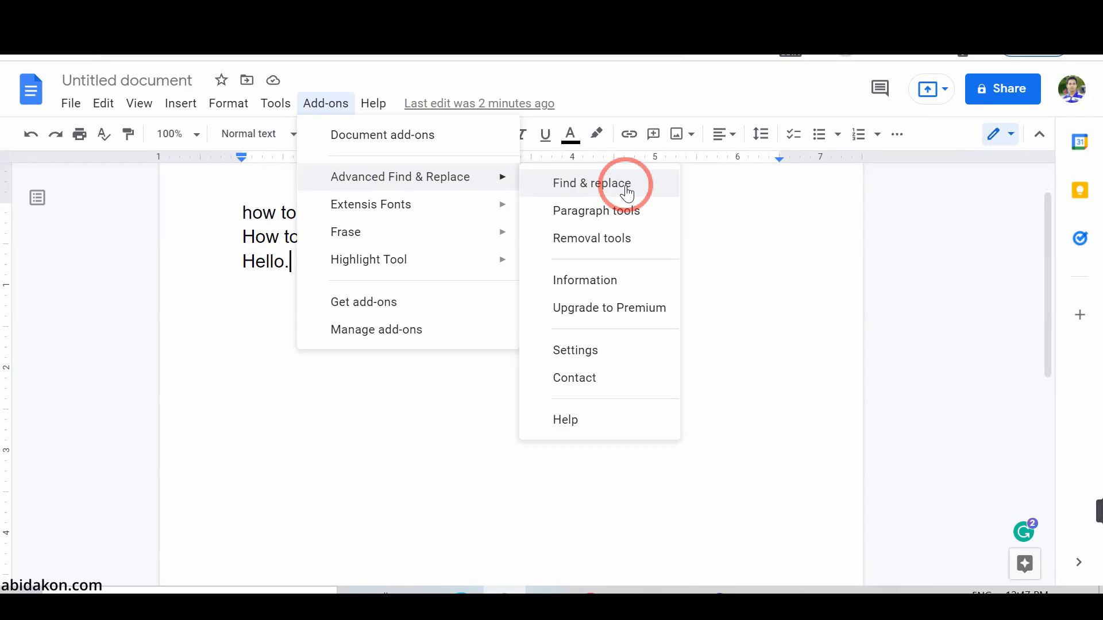
- With Advanced Find & Replace, find '.' and replace all three periods at size 36
click(591, 183)
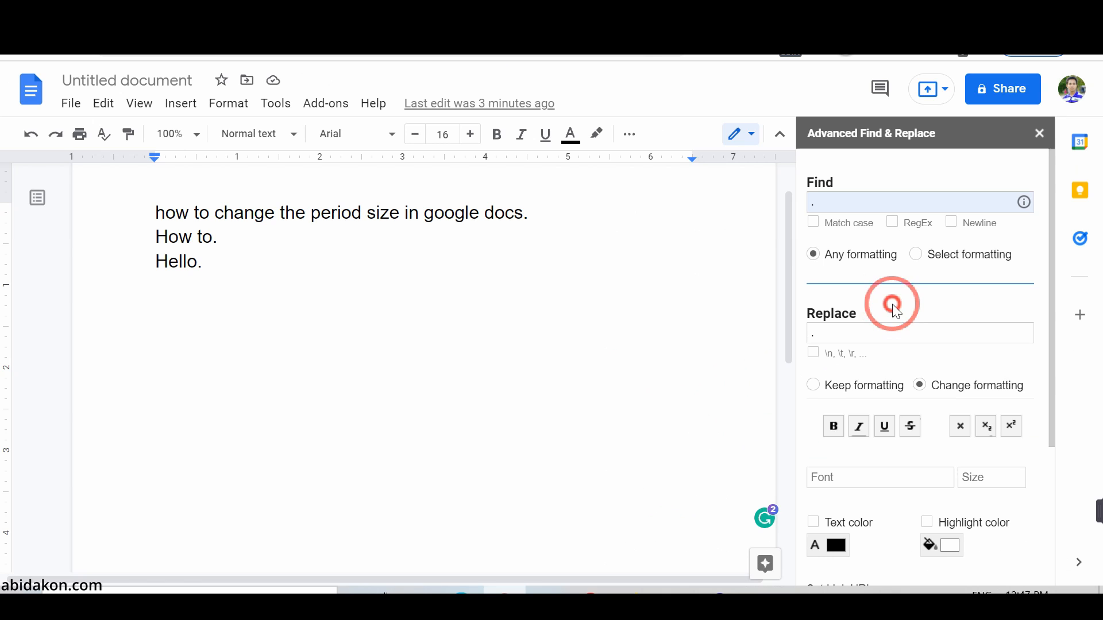
click(977, 477)
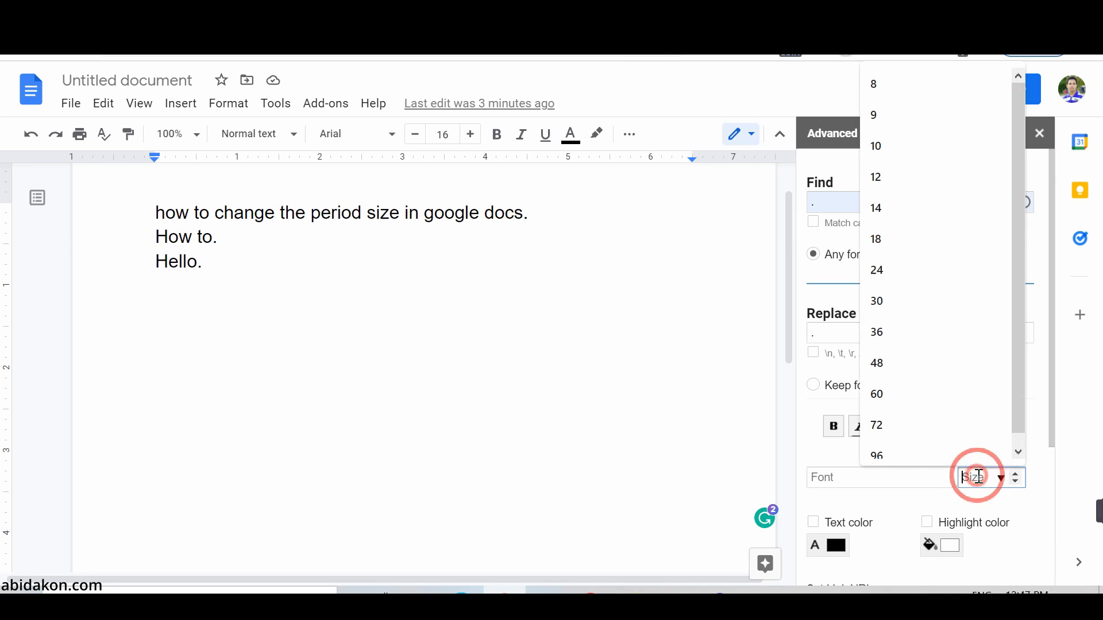
mouse_move(885, 332)
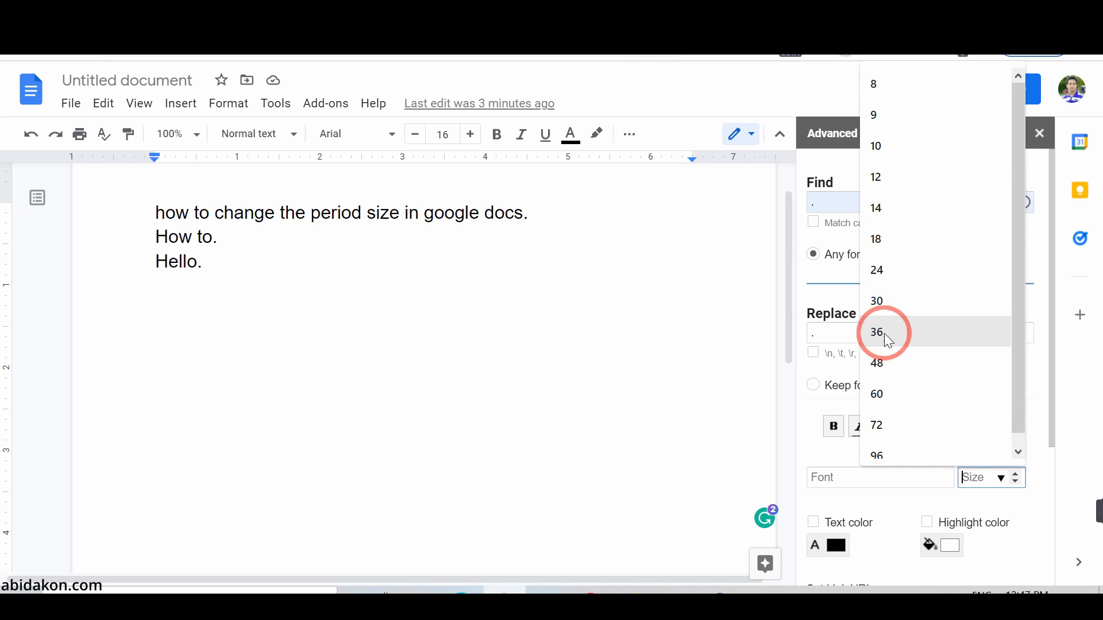
click(876, 332)
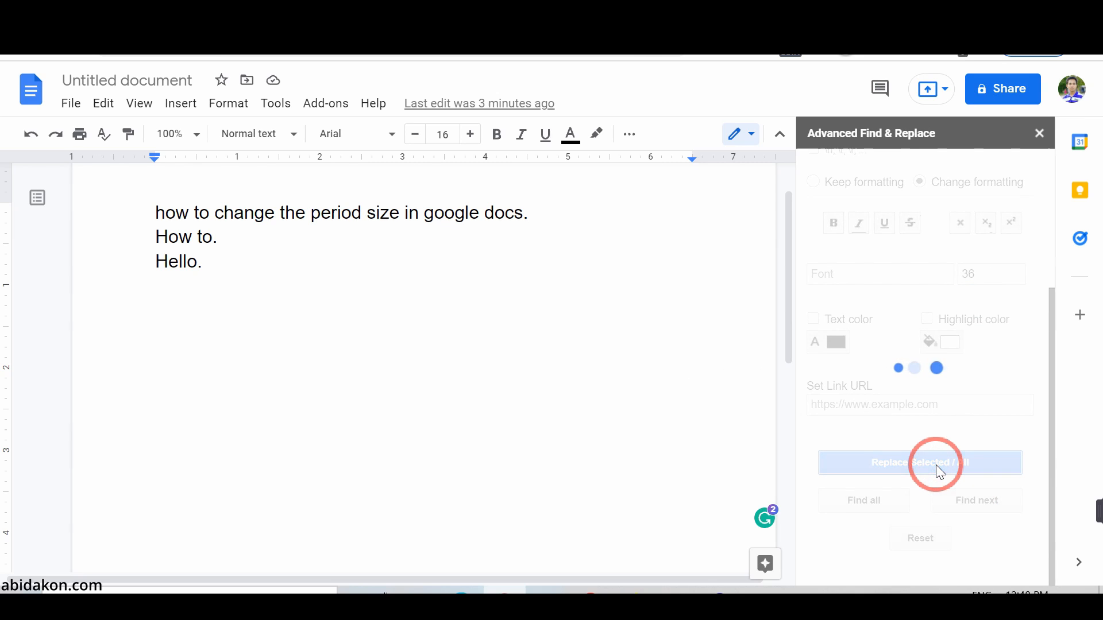
click(919, 462)
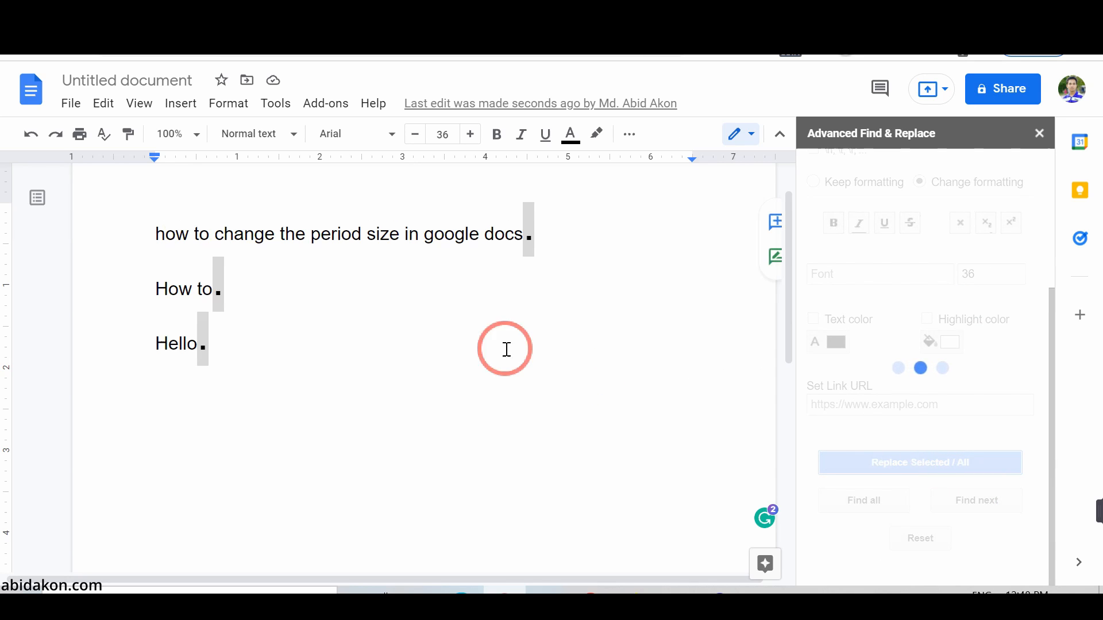
click(919, 182)
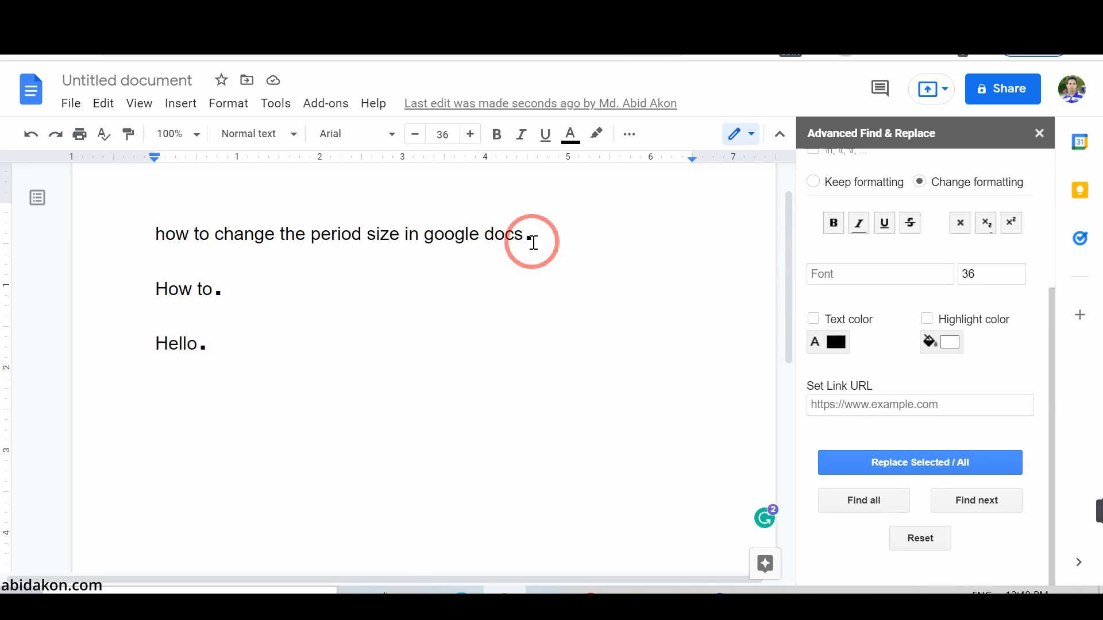
mouse_move(203, 347)
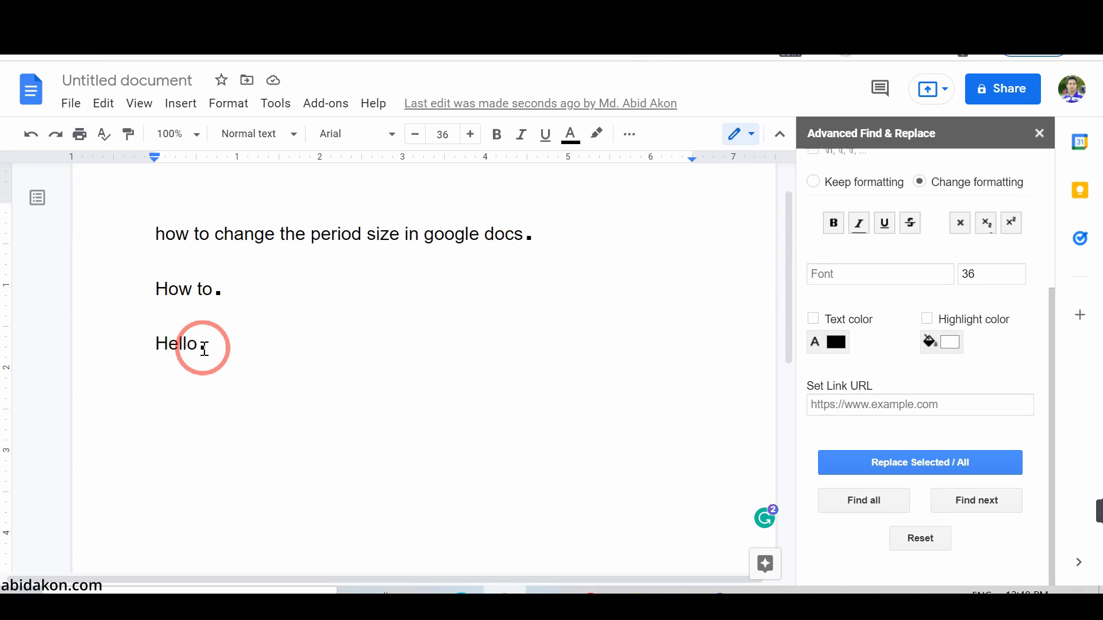